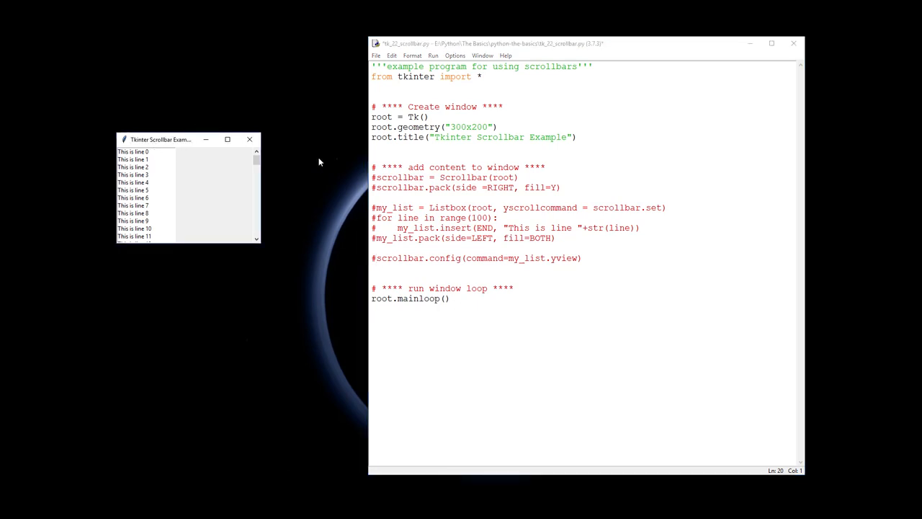
# Uncomment the Scrollbar creation, scrollbar.pack and Listbox yscrollcommand lines in the editor.
pyautogui.moveTo(256, 156); pyautogui.dragTo(257, 176)
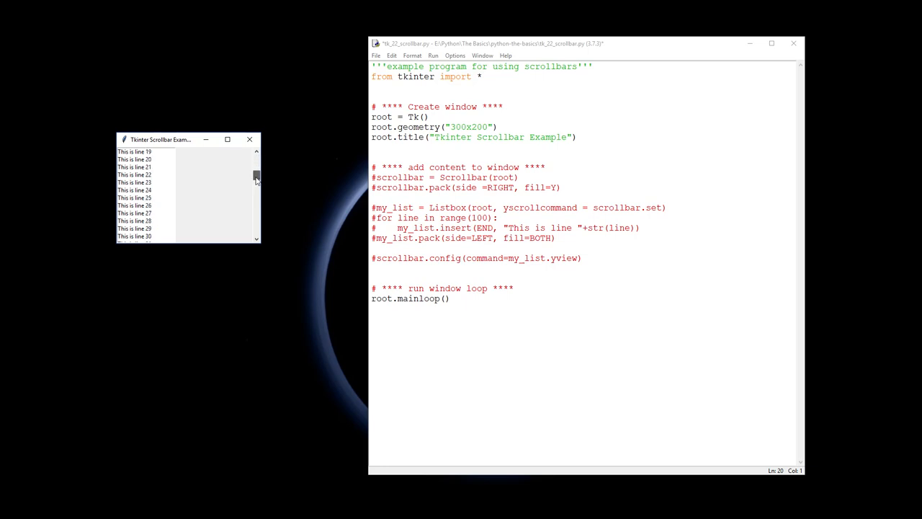
pyautogui.scroll(-3)
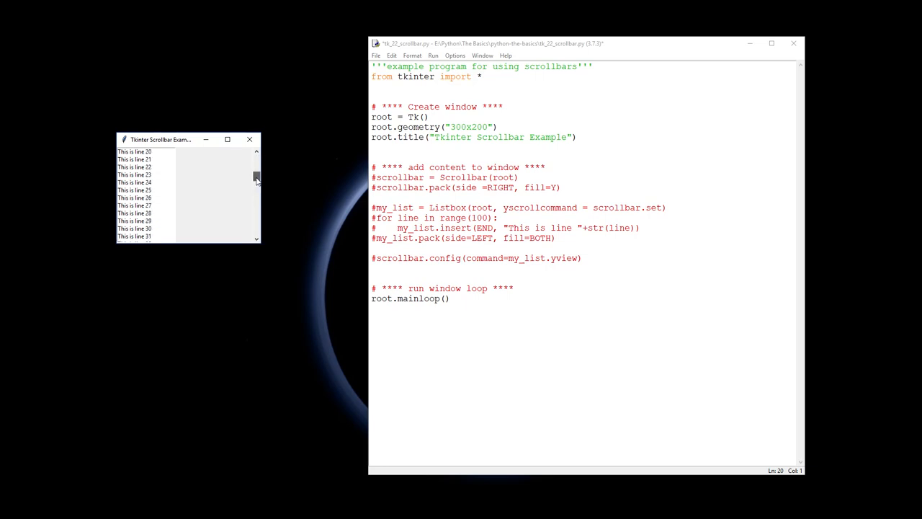
pyautogui.moveTo(256, 179); pyautogui.dragTo(257, 230)
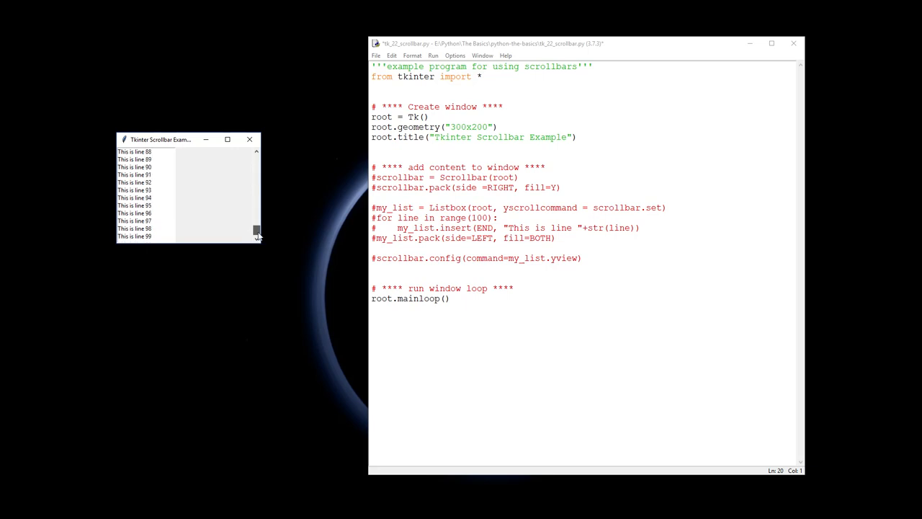
pyautogui.moveTo(256, 229); pyautogui.dragTo(257, 168)
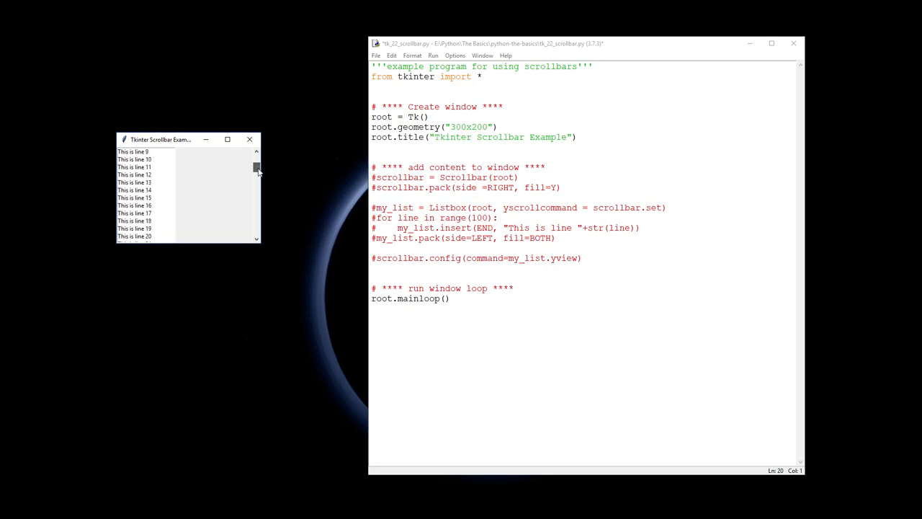
pyautogui.moveTo(256, 166); pyautogui.dragTo(257, 152)
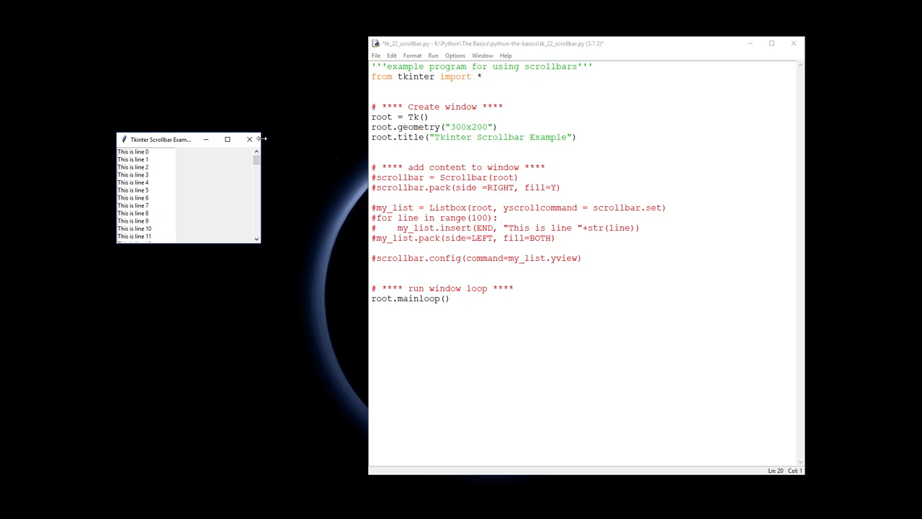
pyautogui.moveTo(257, 166)
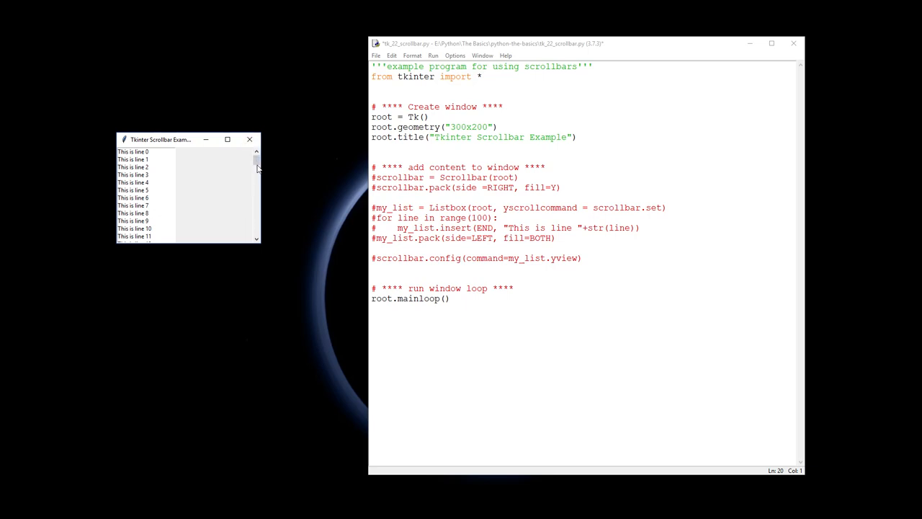
pyautogui.moveTo(652, 48)
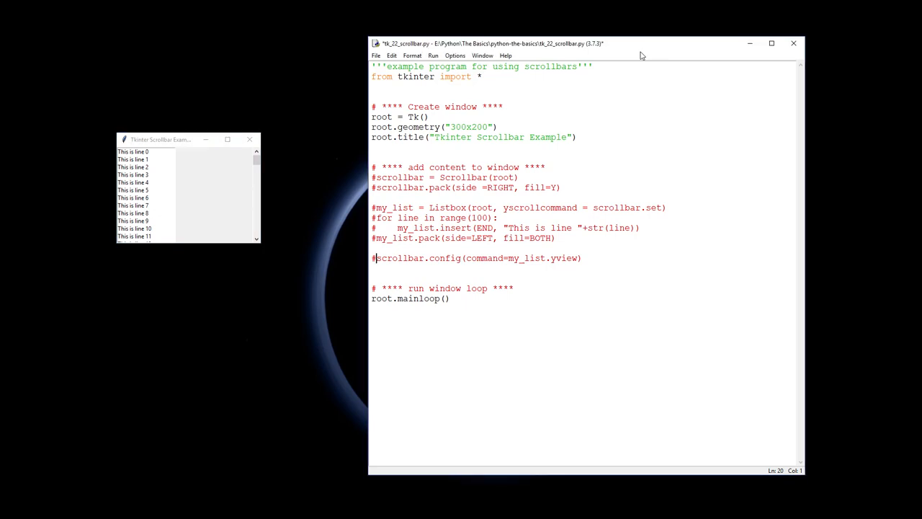
pyautogui.moveTo(634, 65)
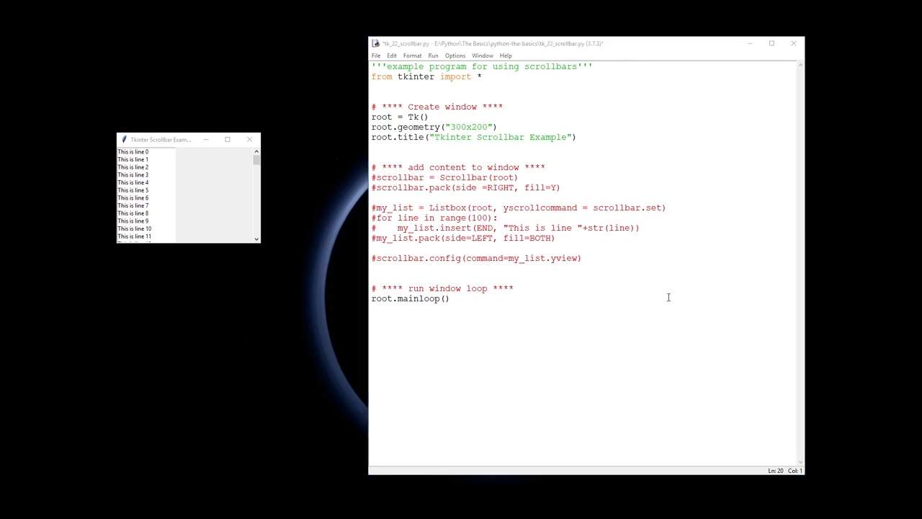
pyautogui.moveTo(562, 107)
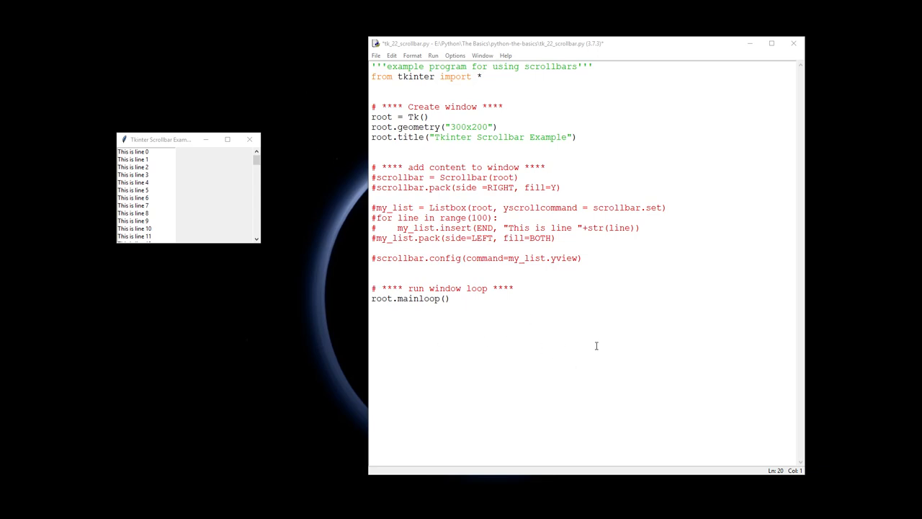
pyautogui.moveTo(704, 375)
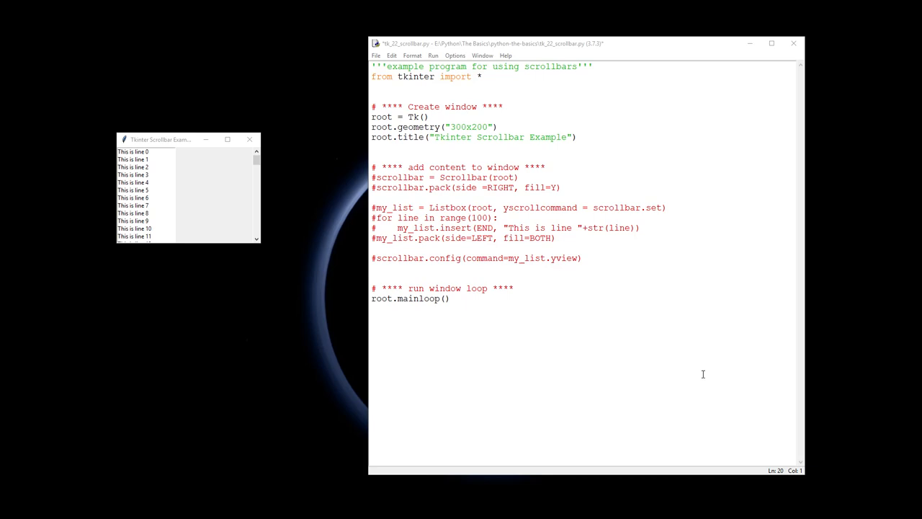
pyautogui.moveTo(605, 342)
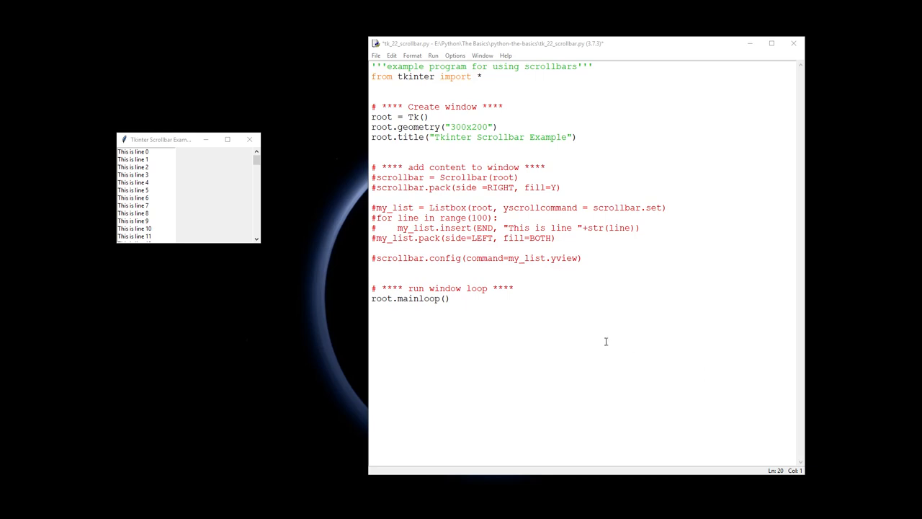
pyautogui.moveTo(596, 312)
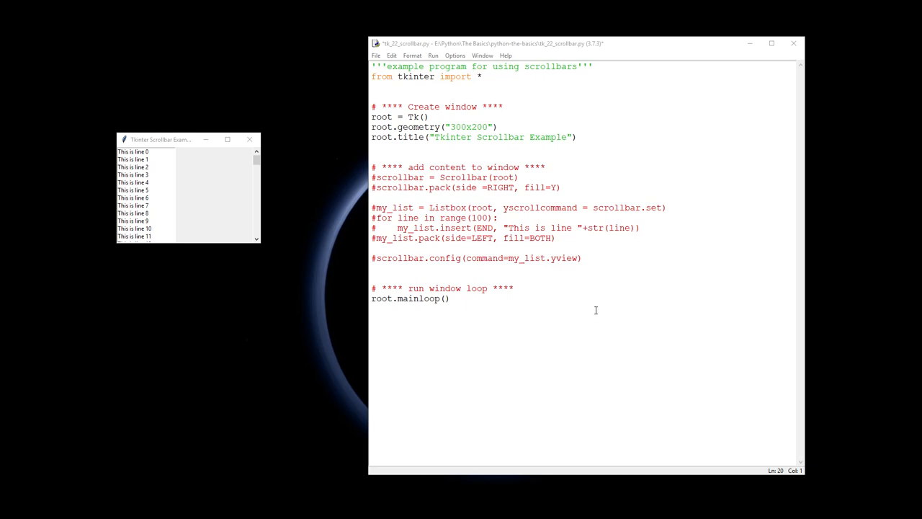
pyautogui.moveTo(599, 267)
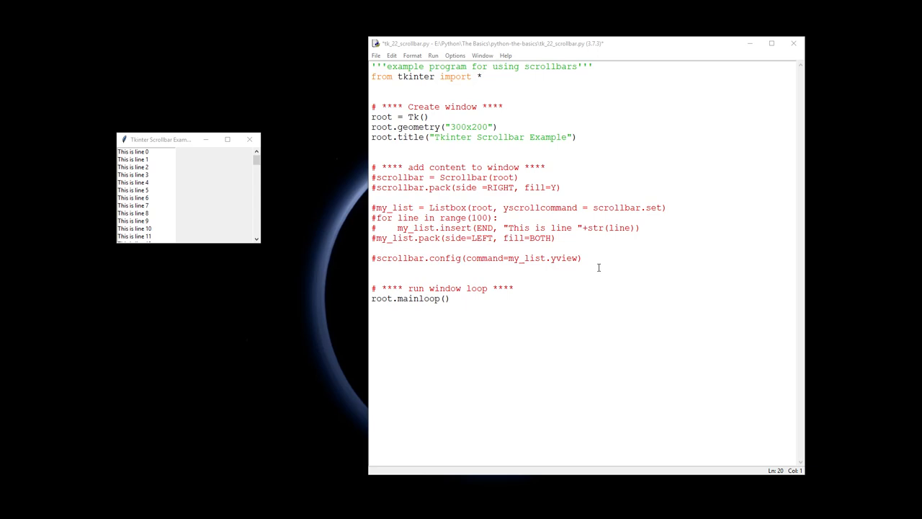
pyautogui.moveTo(743, 196)
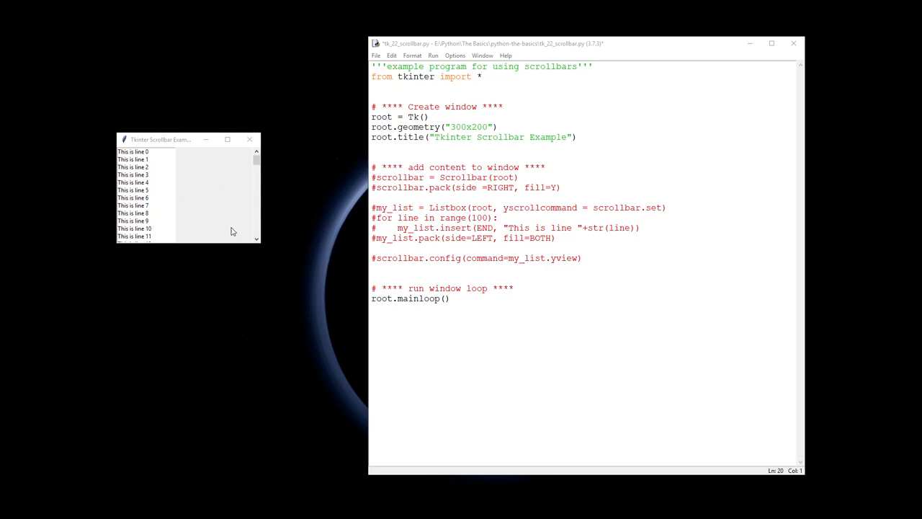
pyautogui.moveTo(232, 232)
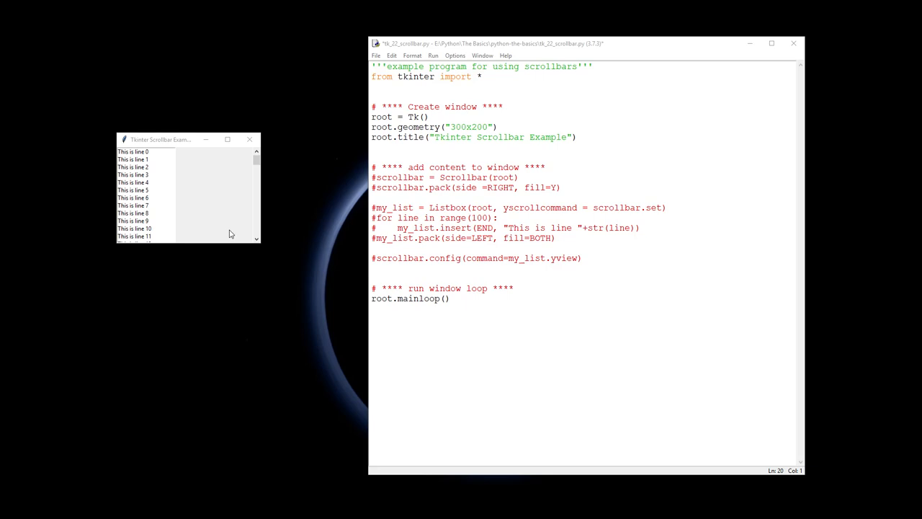
pyautogui.moveTo(199, 196)
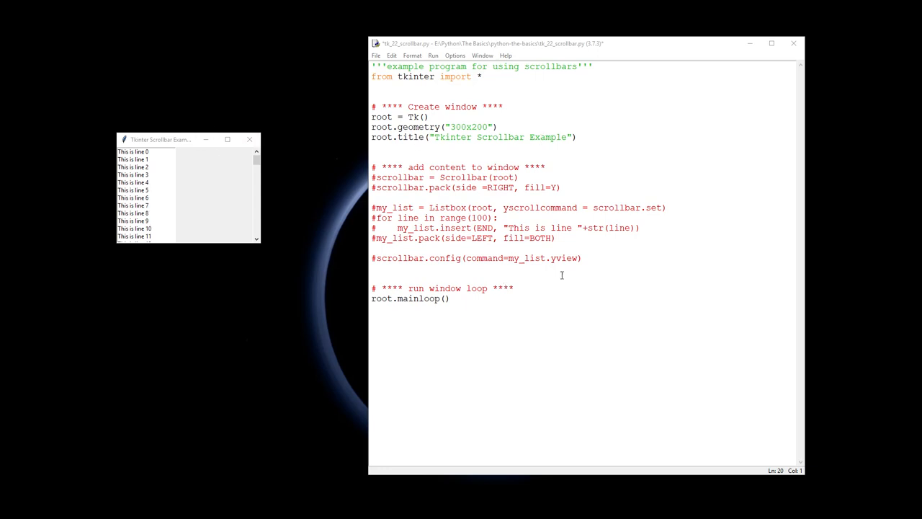
pyautogui.moveTo(730, 234)
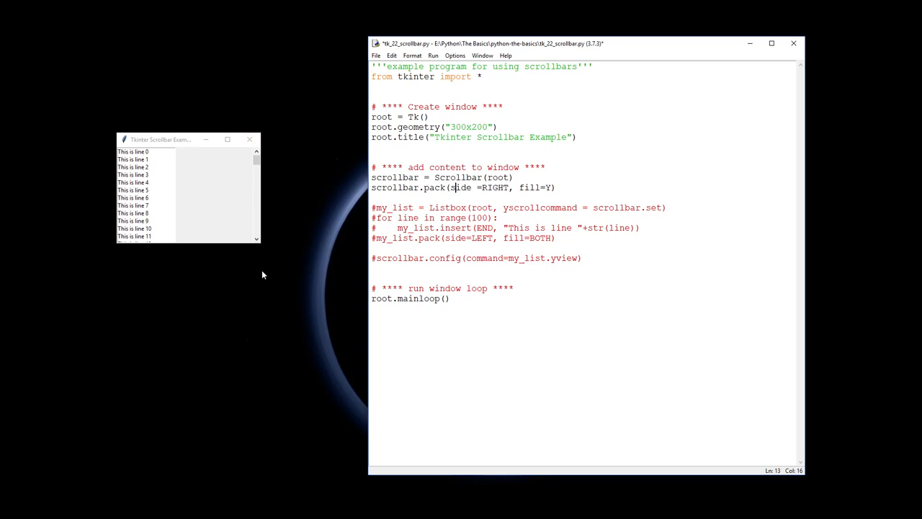
pyautogui.moveTo(262, 216)
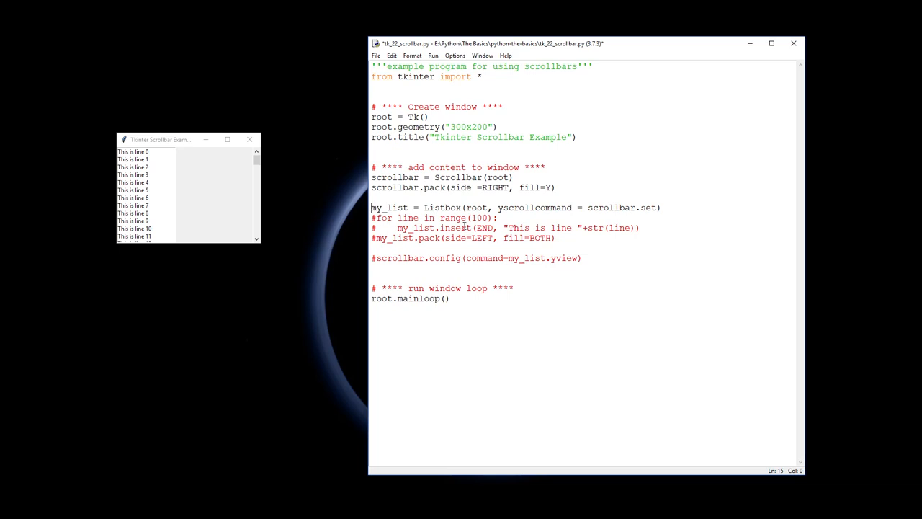
pyautogui.click(478, 208)
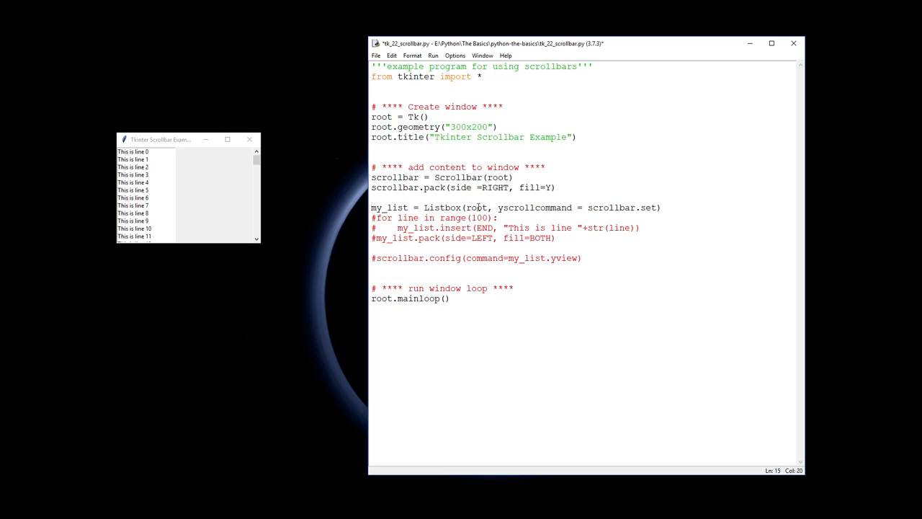
pyautogui.doubleClick(477, 208)
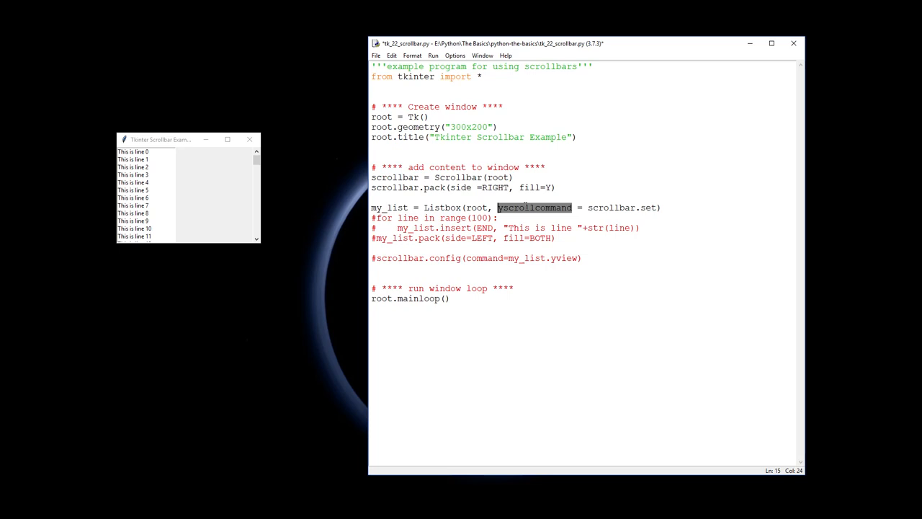
pyautogui.click(505, 208)
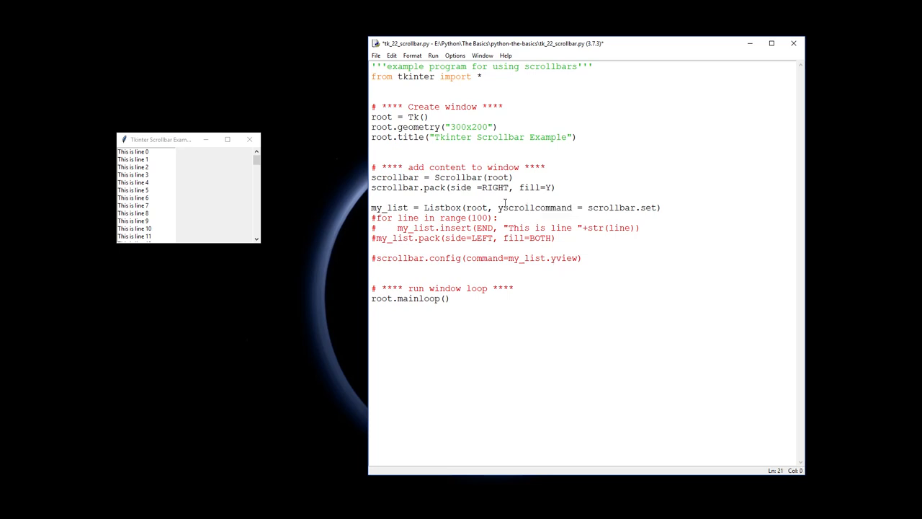
pyautogui.doubleClick(534, 207)
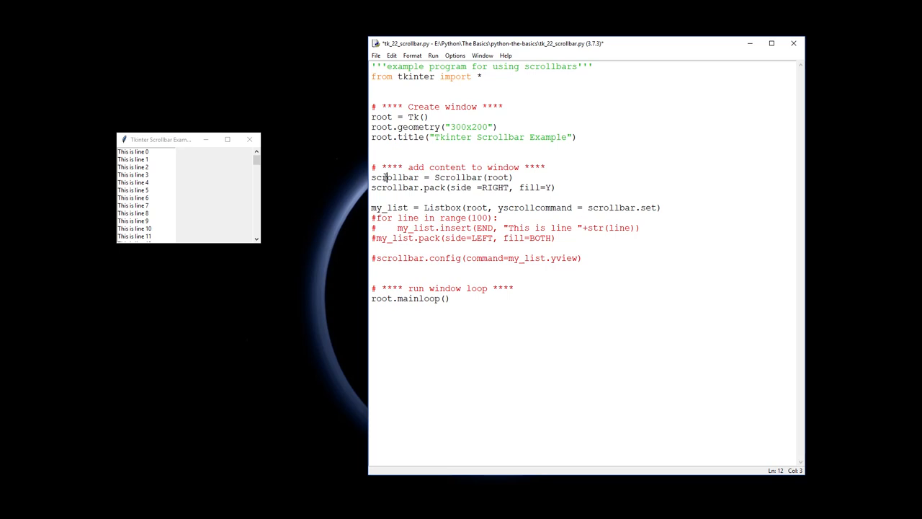
pyautogui.doubleClick(611, 207)
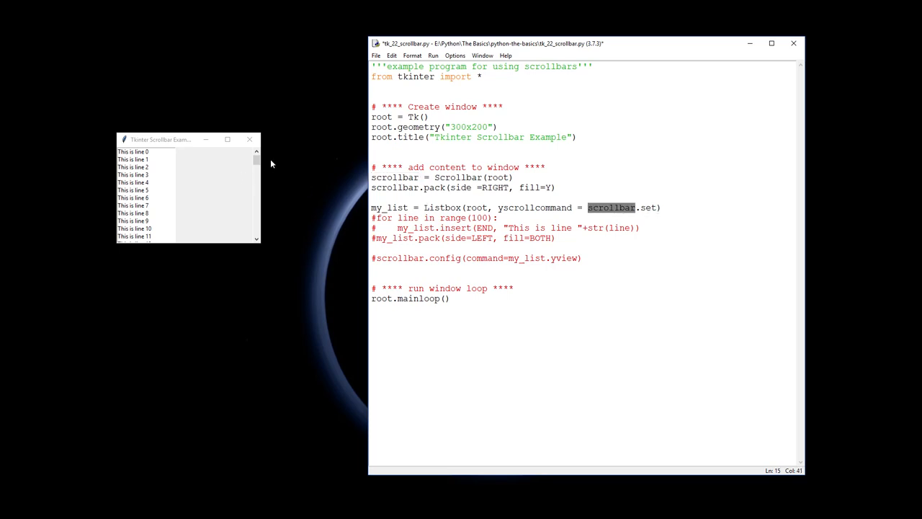
pyautogui.moveTo(257, 156); pyautogui.dragTo(257, 230)
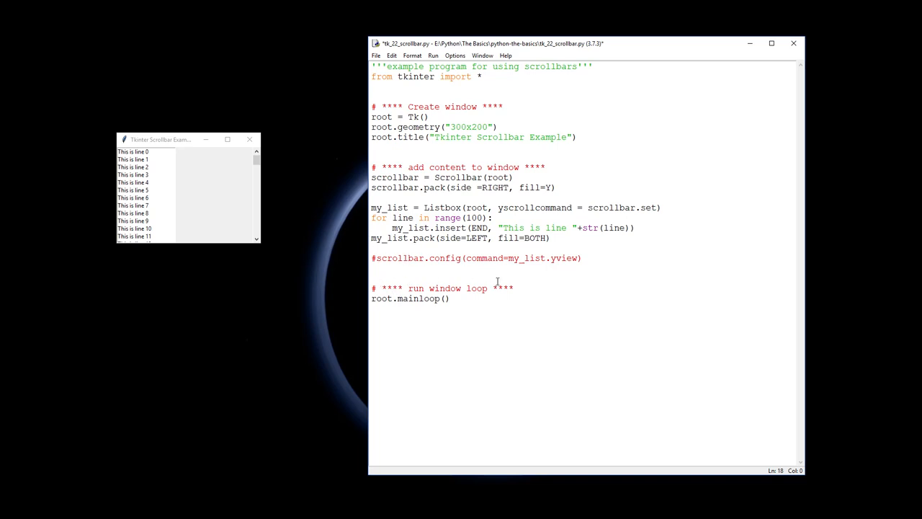
pyautogui.moveTo(310, 240)
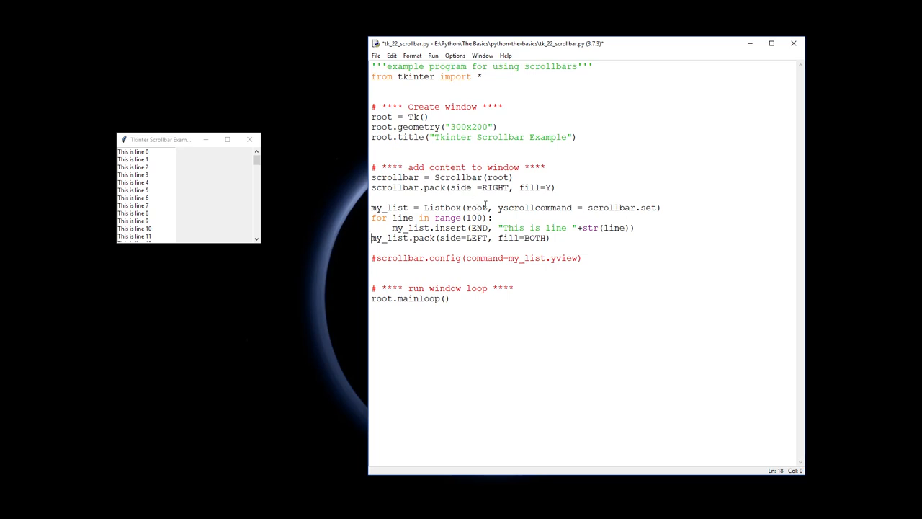
pyautogui.moveTo(562, 208)
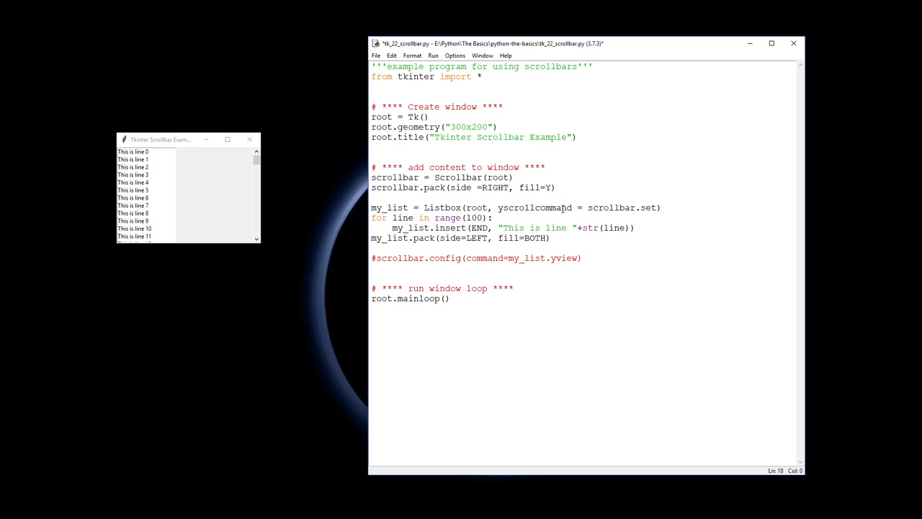
# Highlight the yscrollcommand argument while uncommenting scrollbar.config(command=my_list.yview).
pyautogui.doubleClick(534, 208)
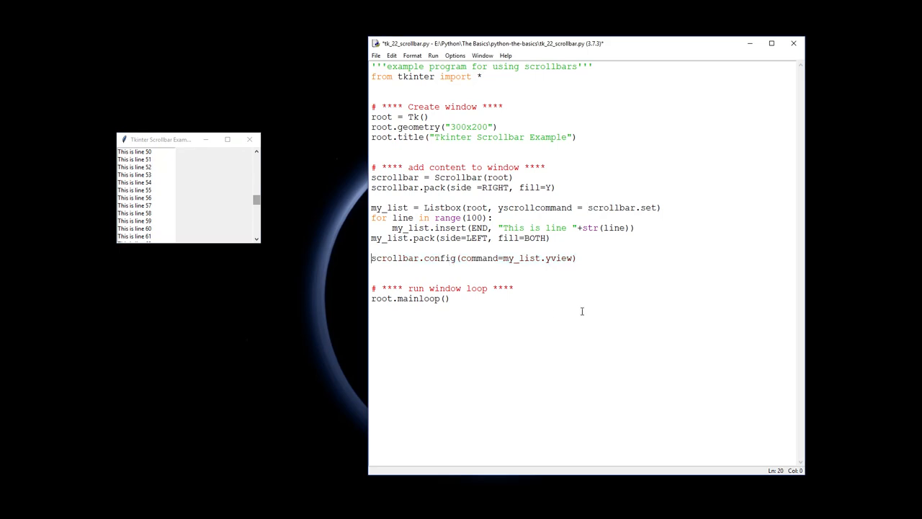
pyautogui.moveTo(522, 332)
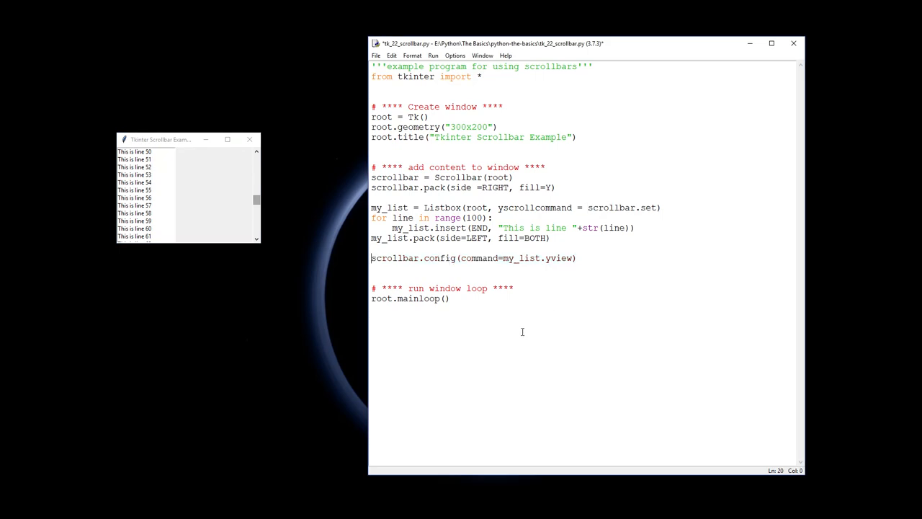
pyautogui.moveTo(564, 356)
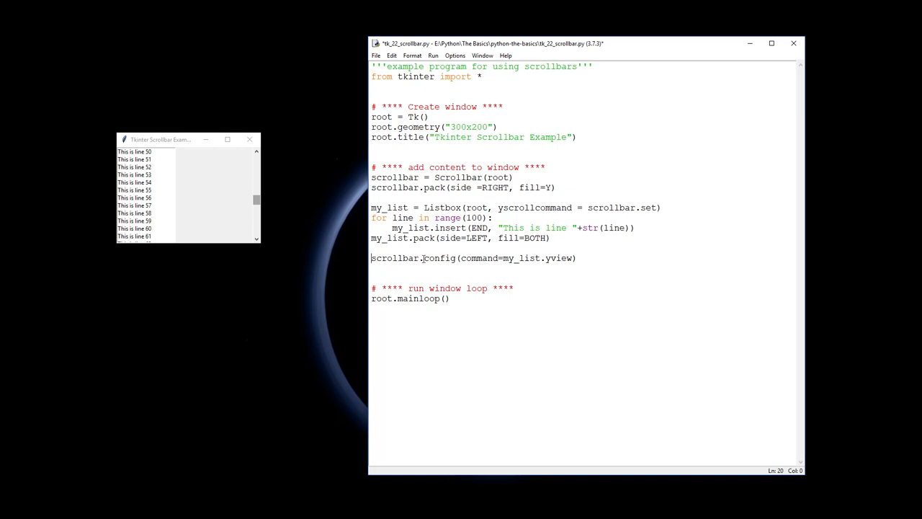
# Drag the running window's scrollbar thumb to scroll the 100-line list to lines 16-27.
pyautogui.moveTo(256, 200); pyautogui.dragTo(257, 219)
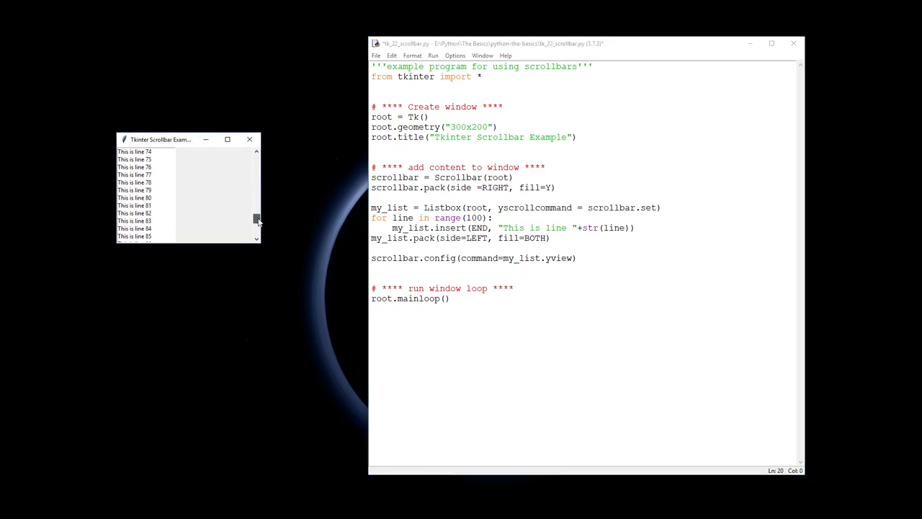
pyautogui.moveTo(256, 219); pyautogui.dragTo(257, 186)
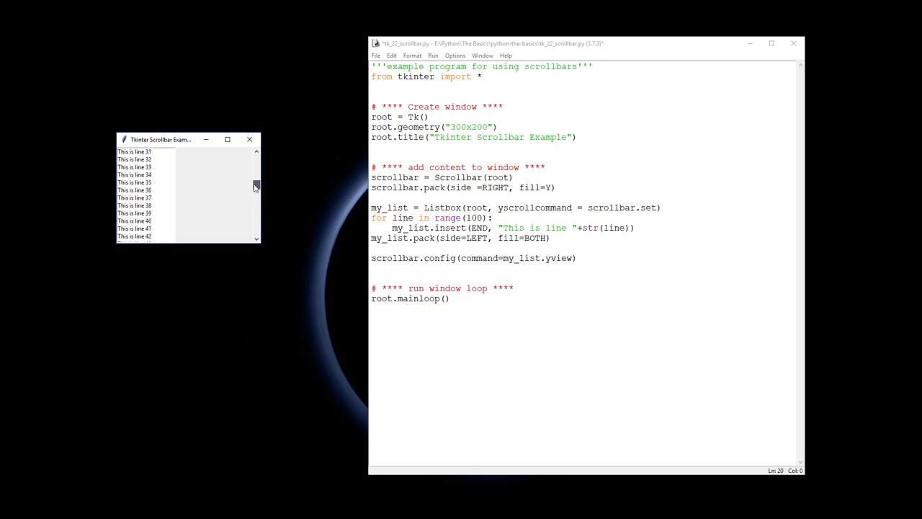
pyautogui.moveTo(256, 186); pyautogui.dragTo(256, 196)
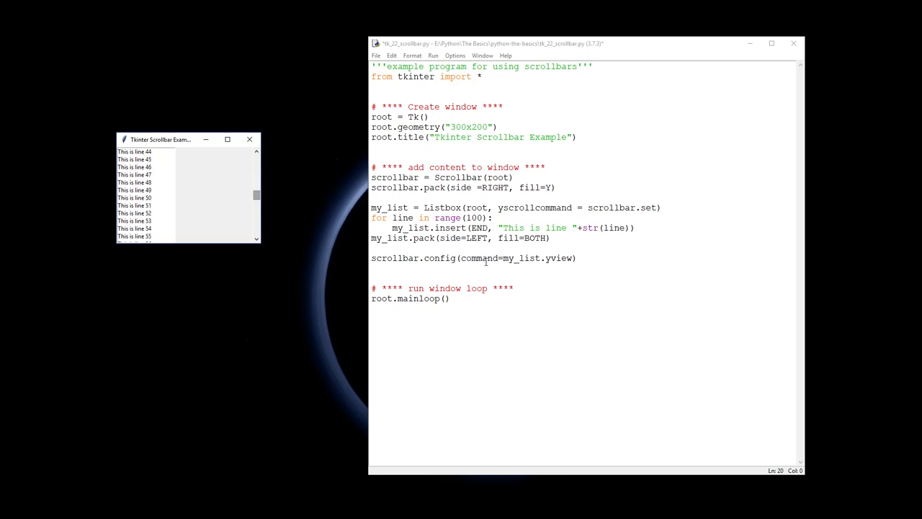
# Highlight my_list.yview and the command argument in the scrollbar.config line.
pyautogui.doubleClick(513, 258)
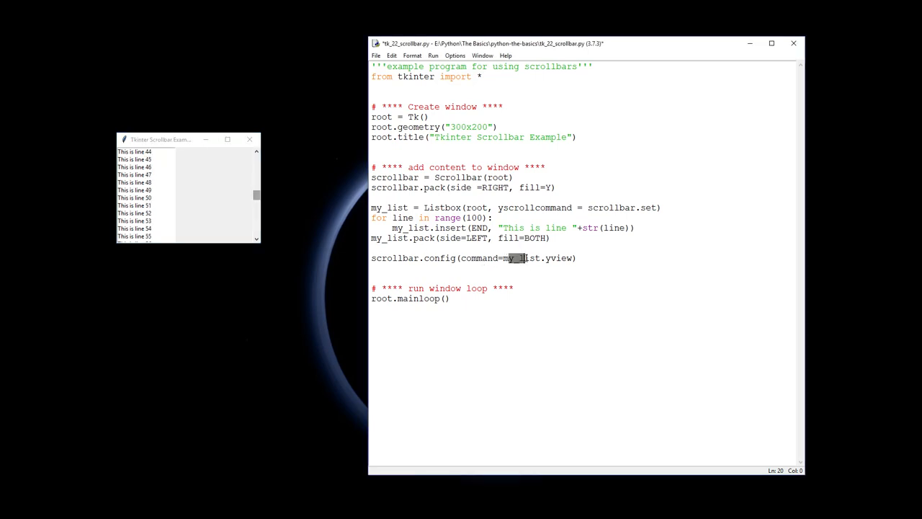
pyautogui.doubleClick(522, 258)
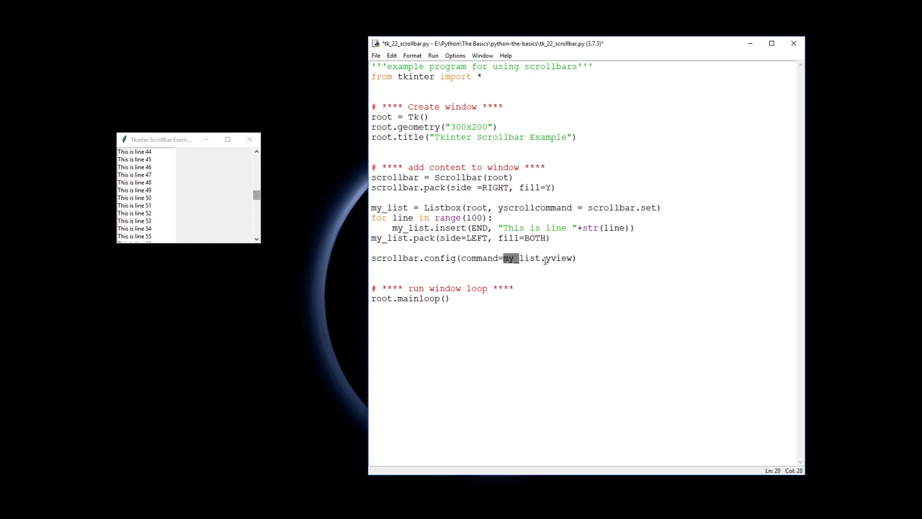
pyautogui.doubleClick(559, 258)
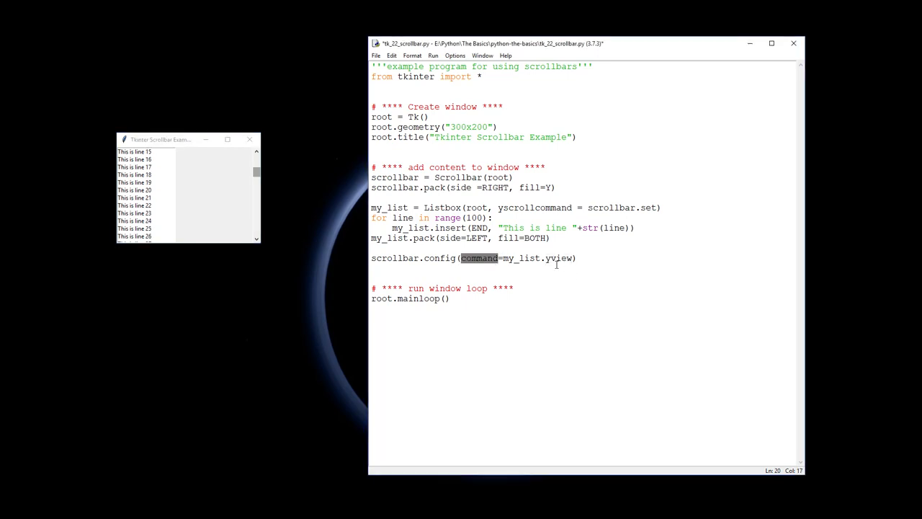
pyautogui.doubleClick(560, 258)
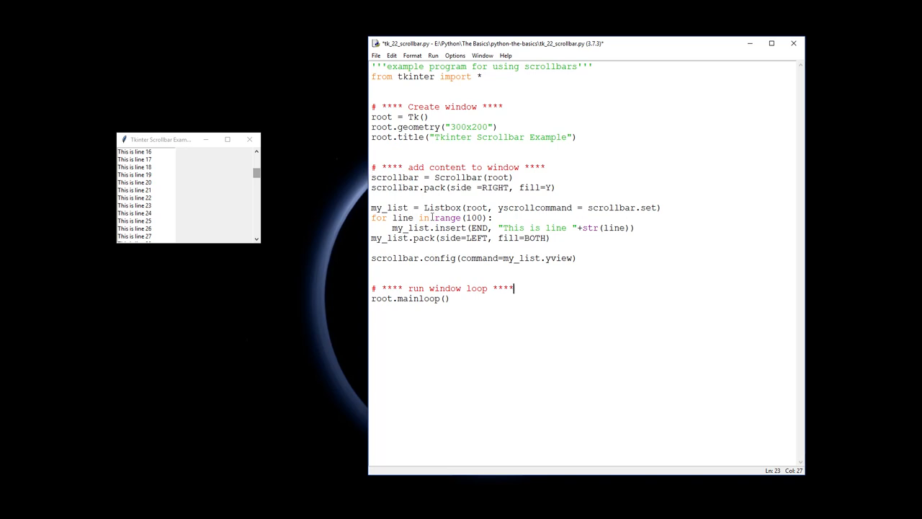
pyautogui.doubleClick(458, 177)
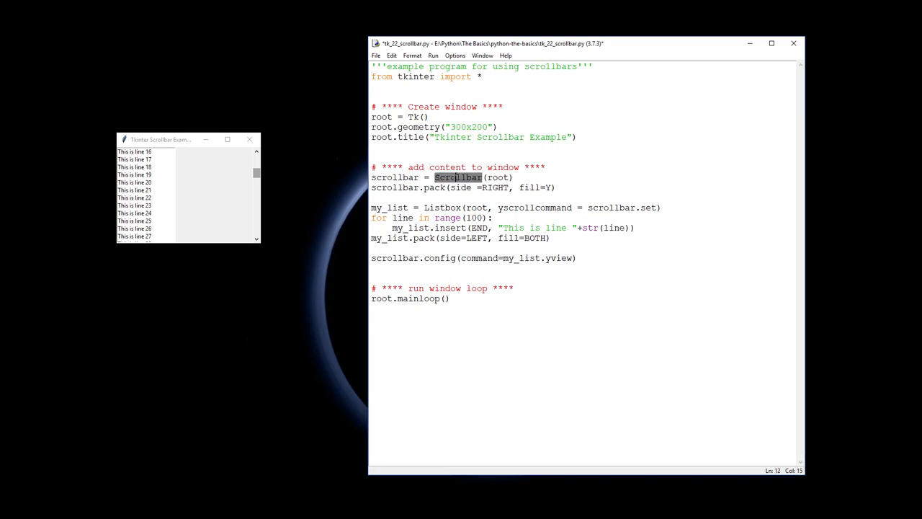
pyautogui.doubleClick(394, 188)
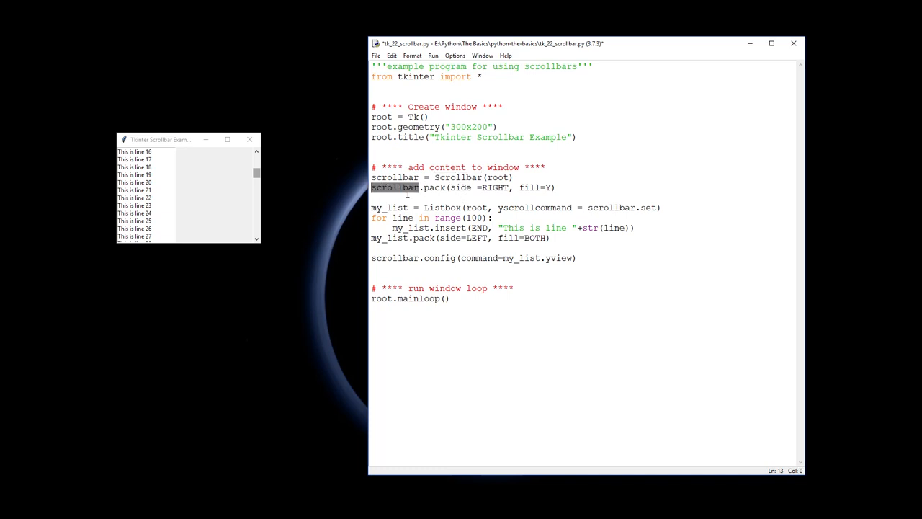
pyautogui.moveTo(372, 177); pyautogui.dragTo(555, 187)
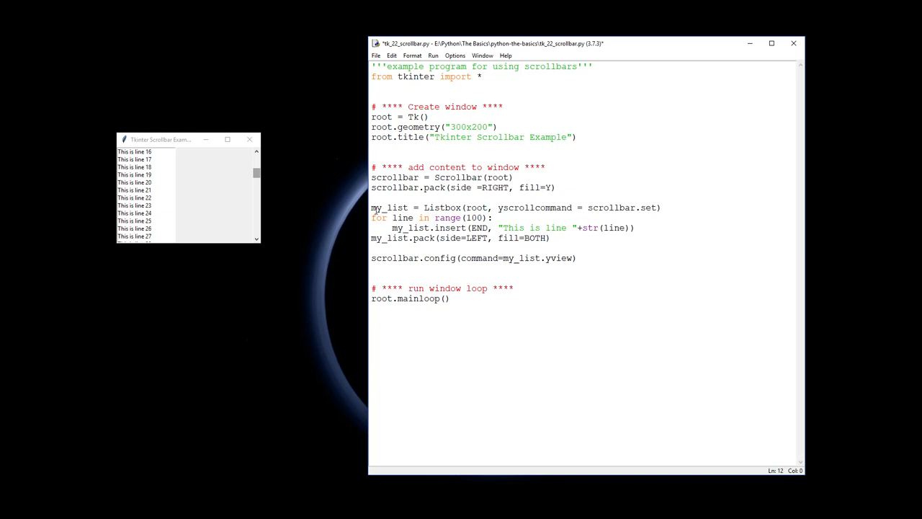
pyautogui.doubleClick(389, 207)
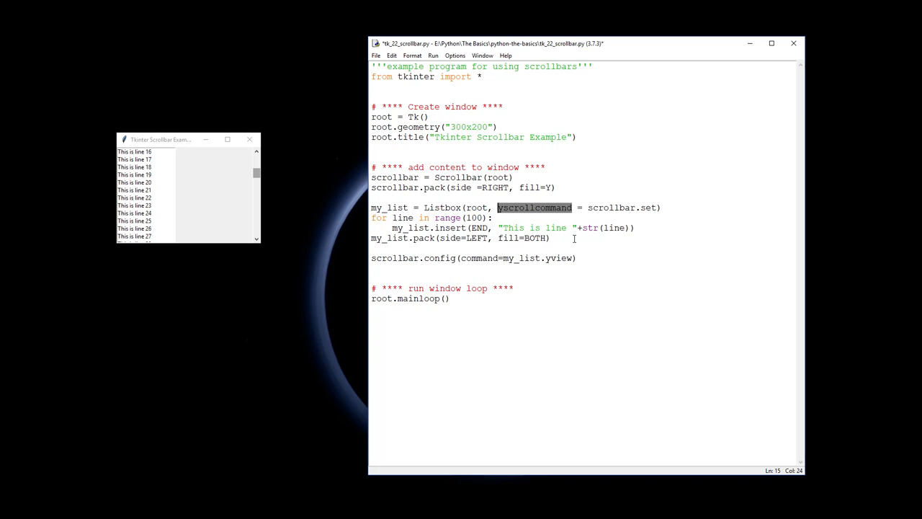
pyautogui.doubleClick(617, 208)
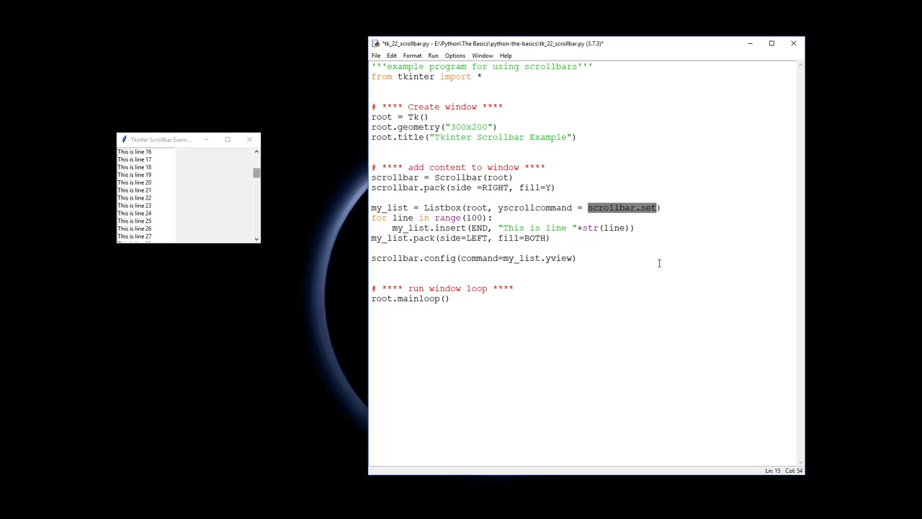
pyautogui.click(386, 258)
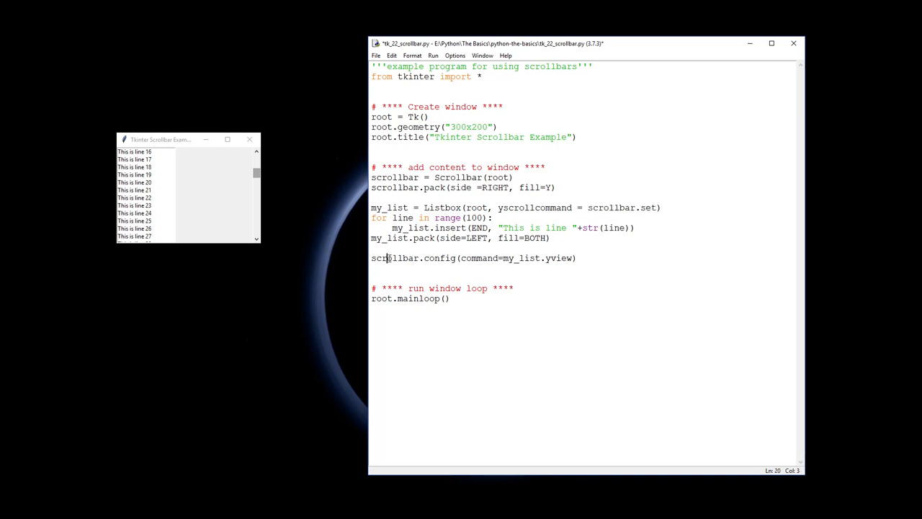
pyautogui.doubleClick(435, 258)
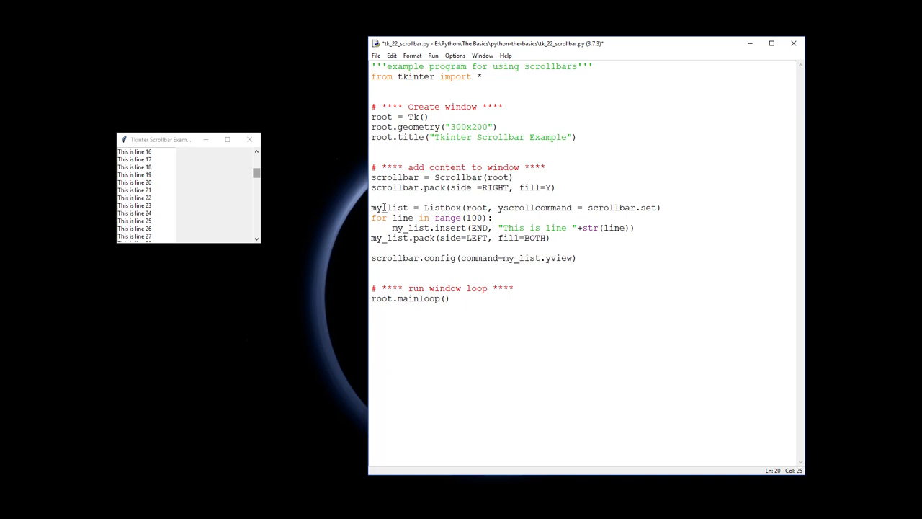
pyautogui.doubleClick(389, 208)
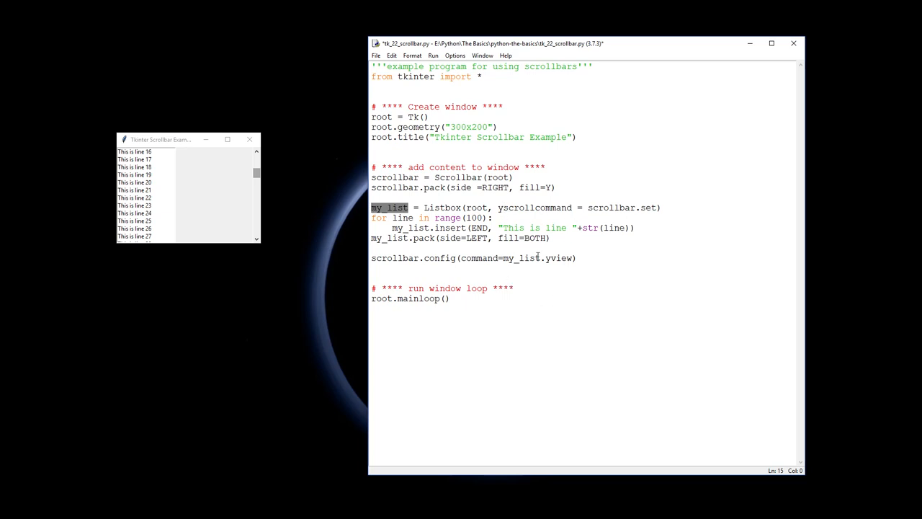
pyautogui.moveTo(552, 308)
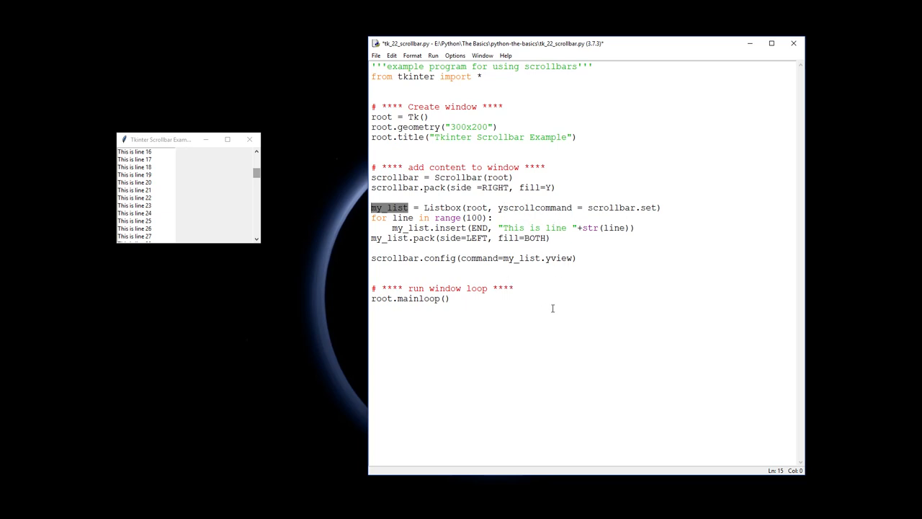
pyautogui.moveTo(593, 271)
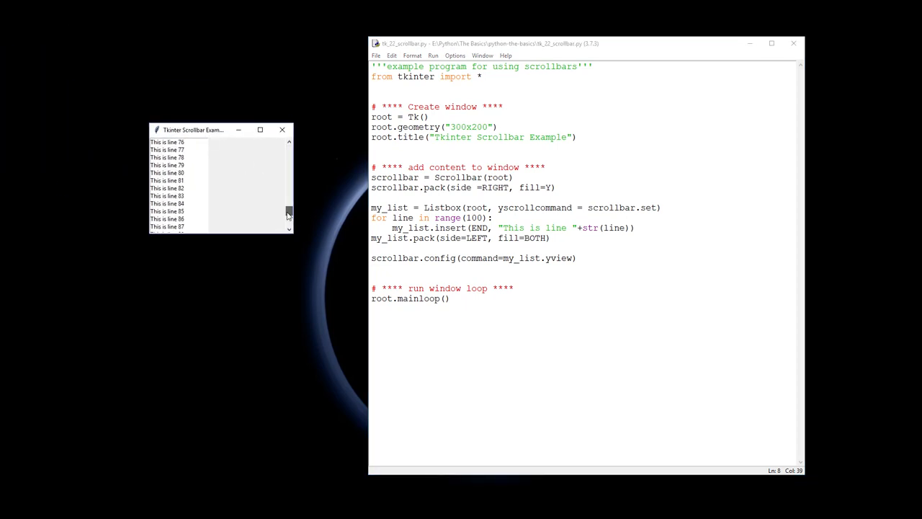
# Scroll the rerun list window from line 87 back to its first lines.
pyautogui.click(288, 142)
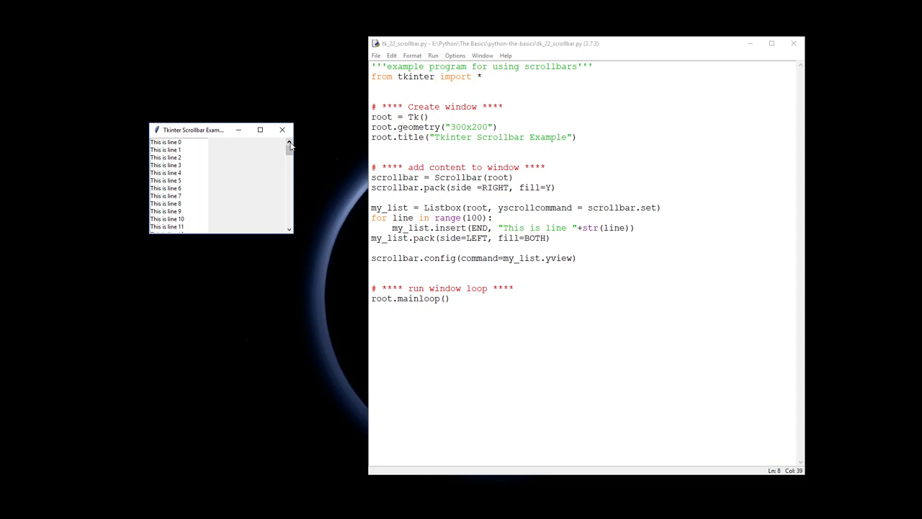
pyautogui.moveTo(329, 88)
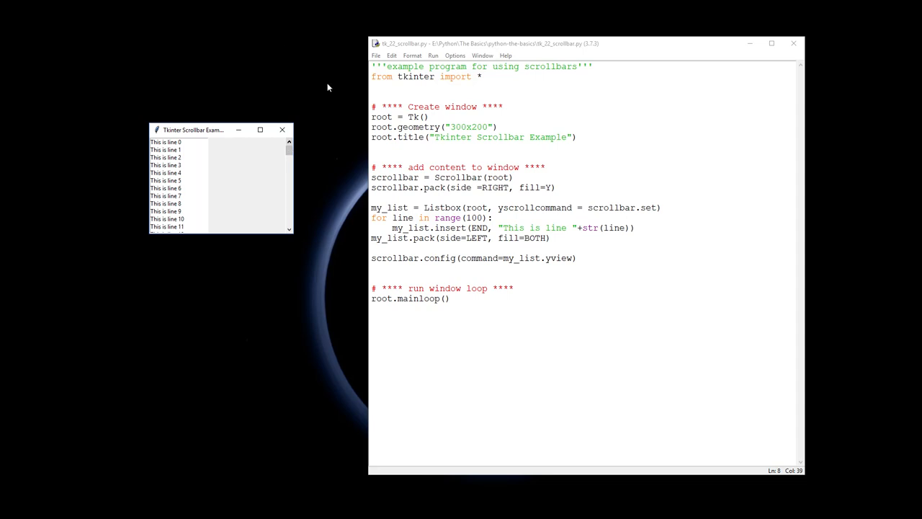